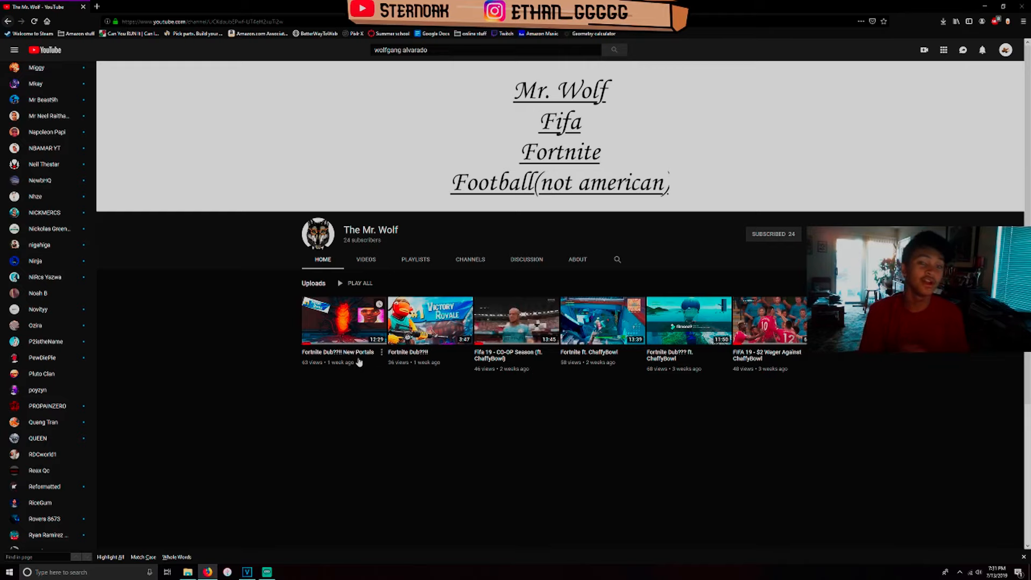
Play the newest upload, "Fortnite Dub??!! New Portals", from The Mr. Wolf's Uploads row.
{"action": "left_click", "coordinate": [341, 320]}
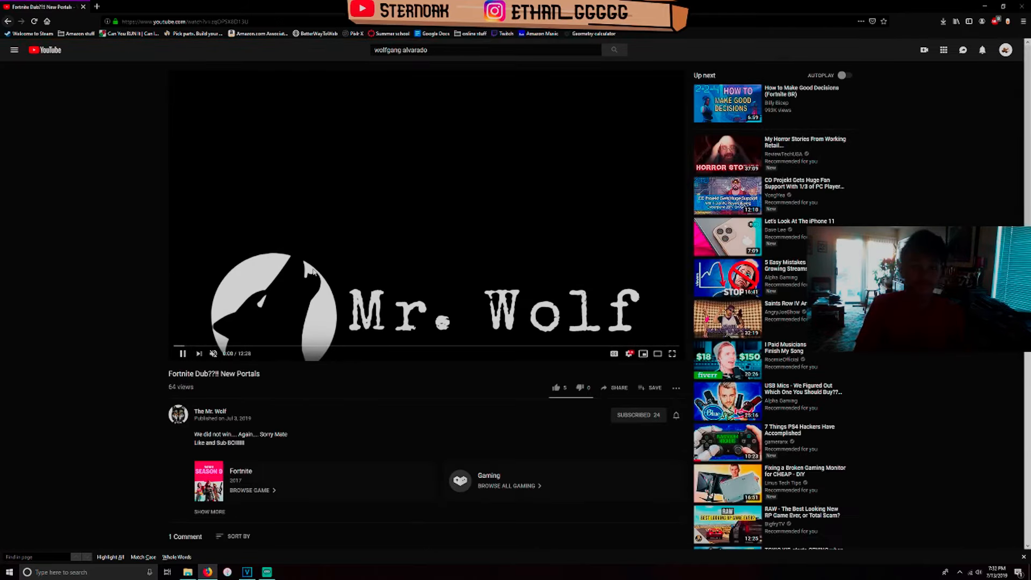